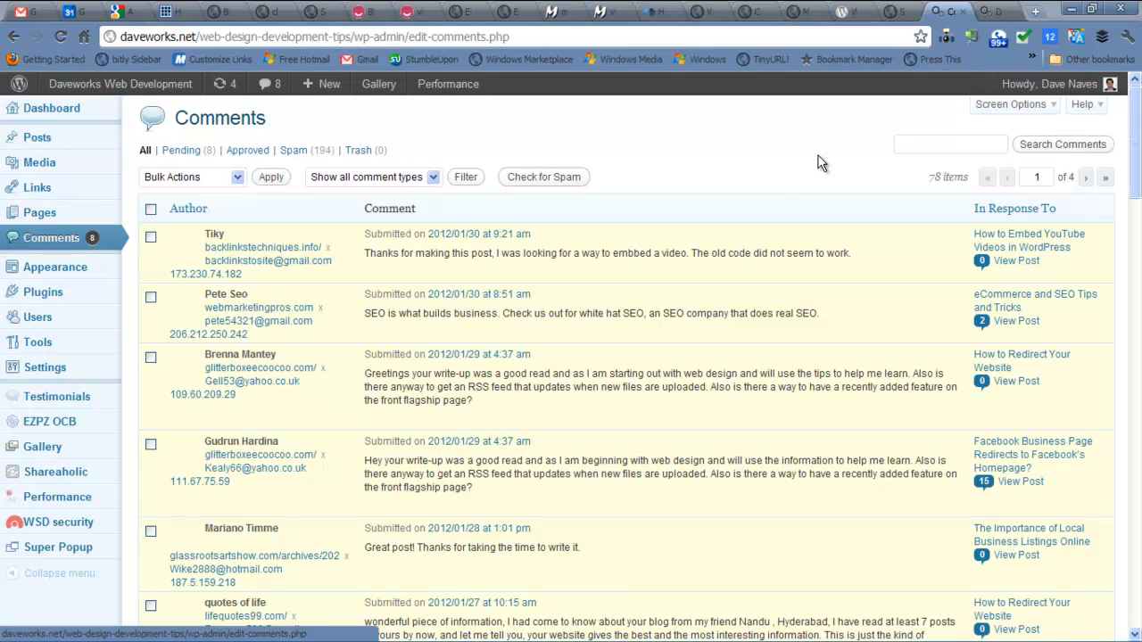
{"action": "mouse_move", "coordinate": [785, 159]}
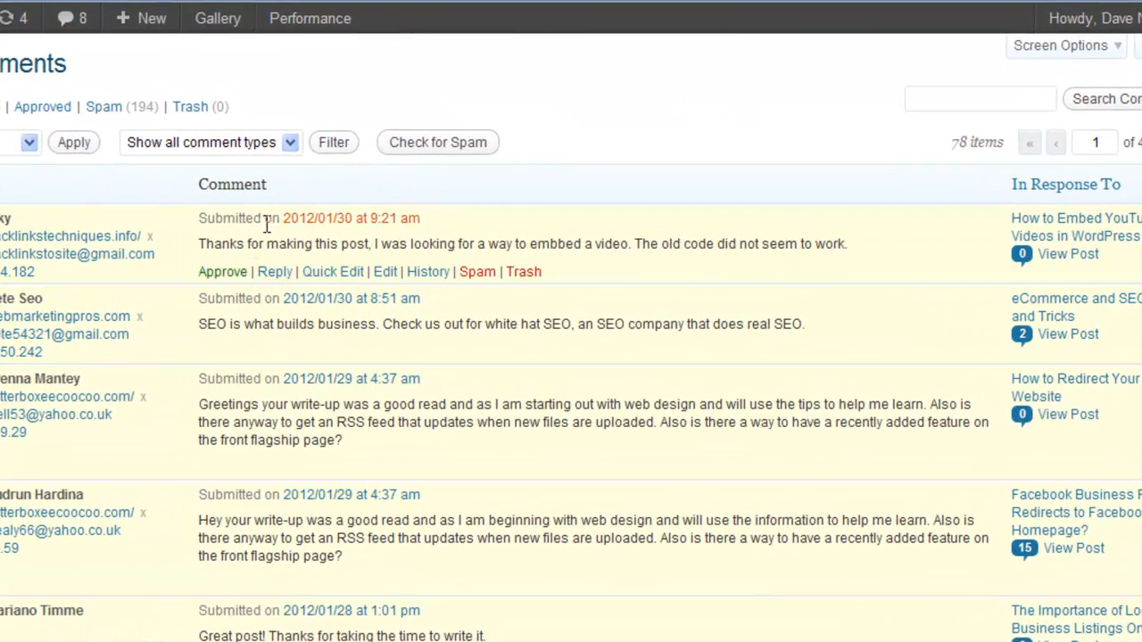
Step: Mark Tiky's video-embedding backlink comment as spam, leaving 7 pending comments
{"action": "left_click_drag", "start_coordinate": [198, 244], "coordinate": [570, 243]}
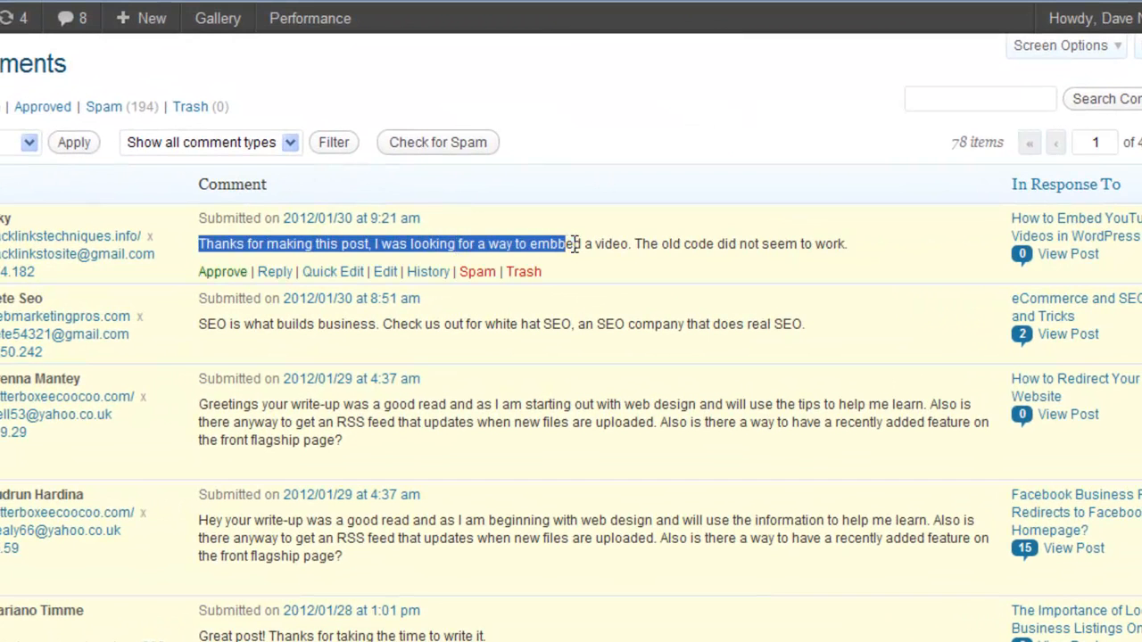
{"action": "left_click_drag", "start_coordinate": [564, 244], "coordinate": [838, 244]}
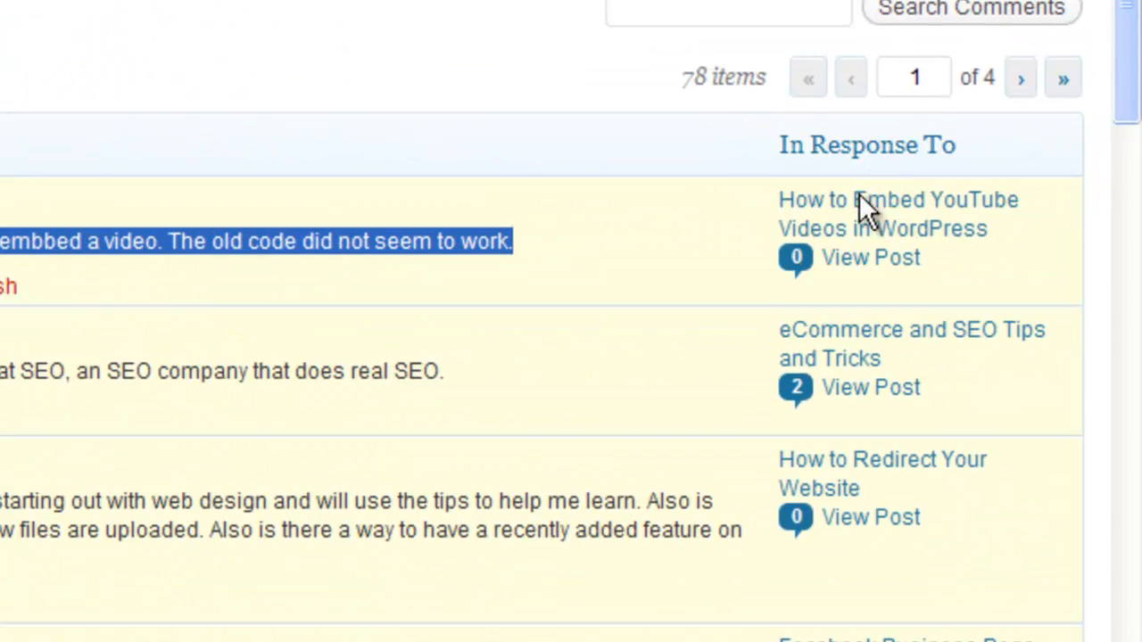
{"action": "mouse_move", "coordinate": [870, 257]}
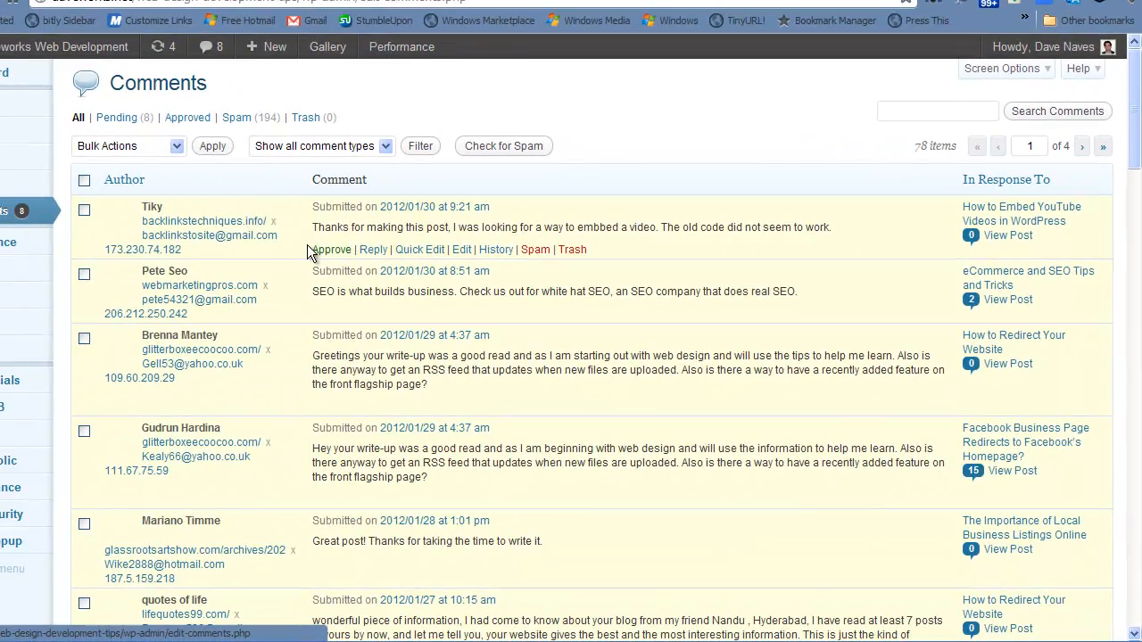
{"action": "key", "text": "ctrl+plus"}
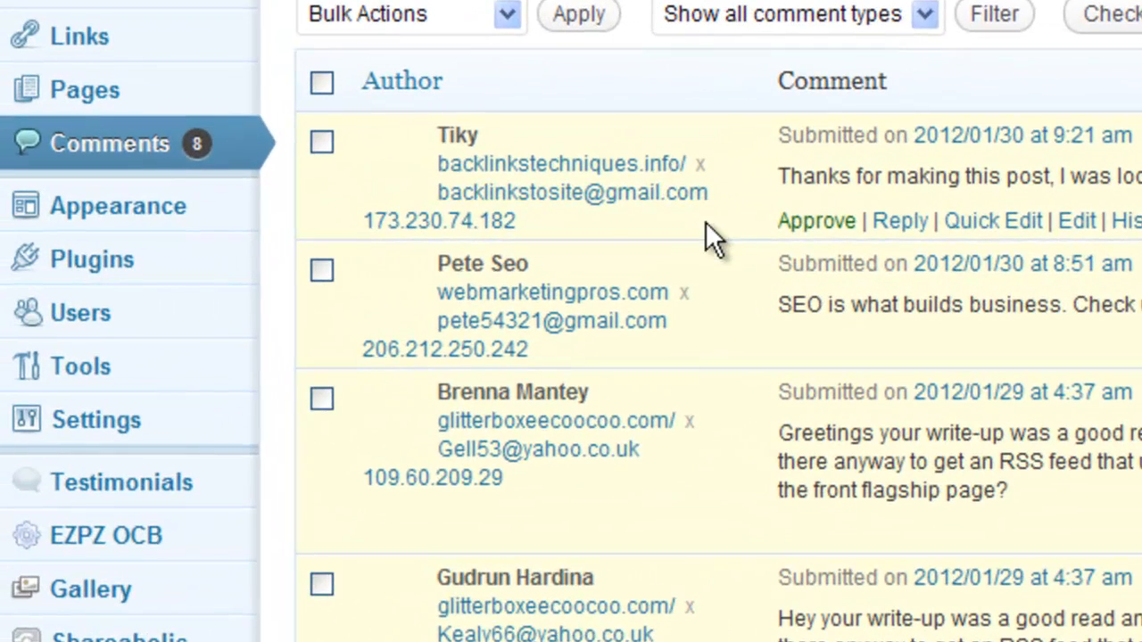
{"action": "mouse_move", "coordinate": [558, 201]}
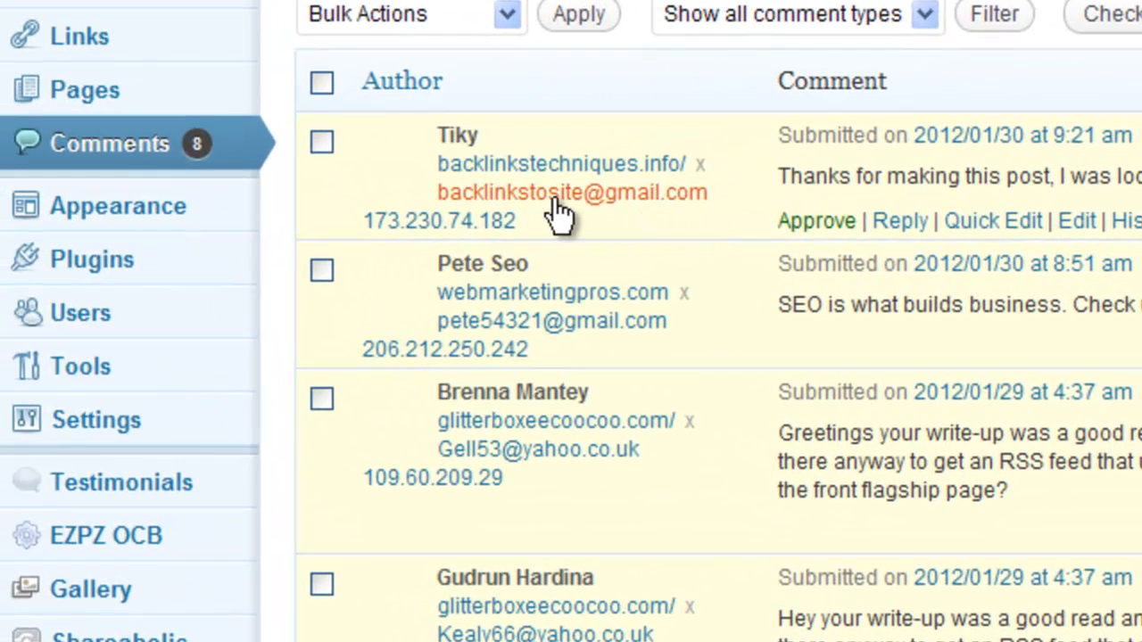
{"action": "mouse_move", "coordinate": [535, 174]}
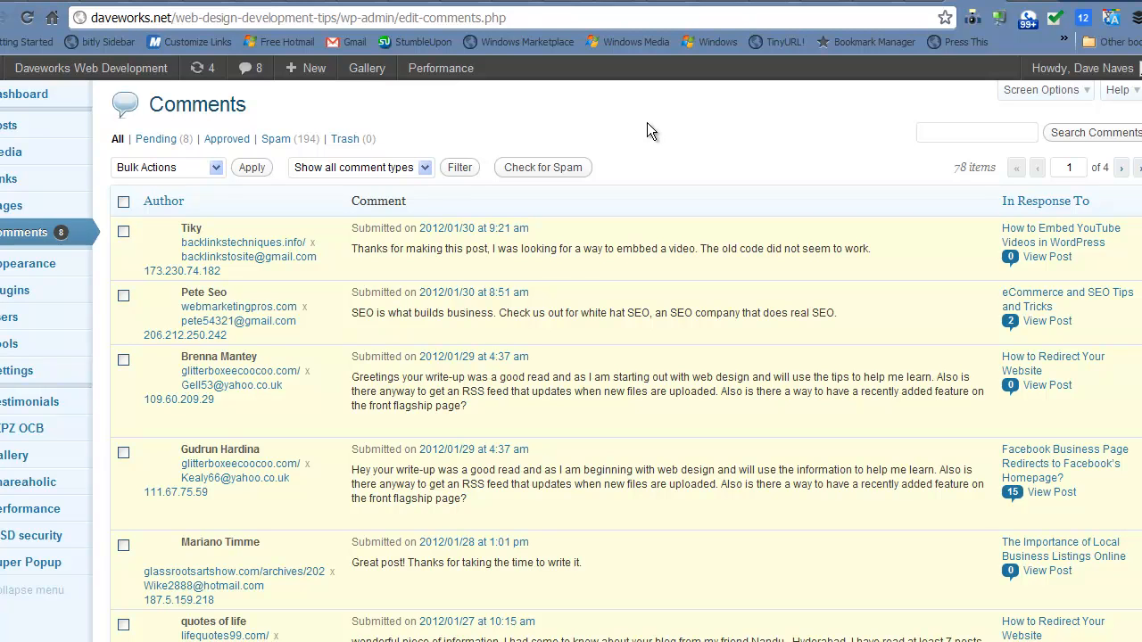
{"action": "mouse_move", "coordinate": [883, 266]}
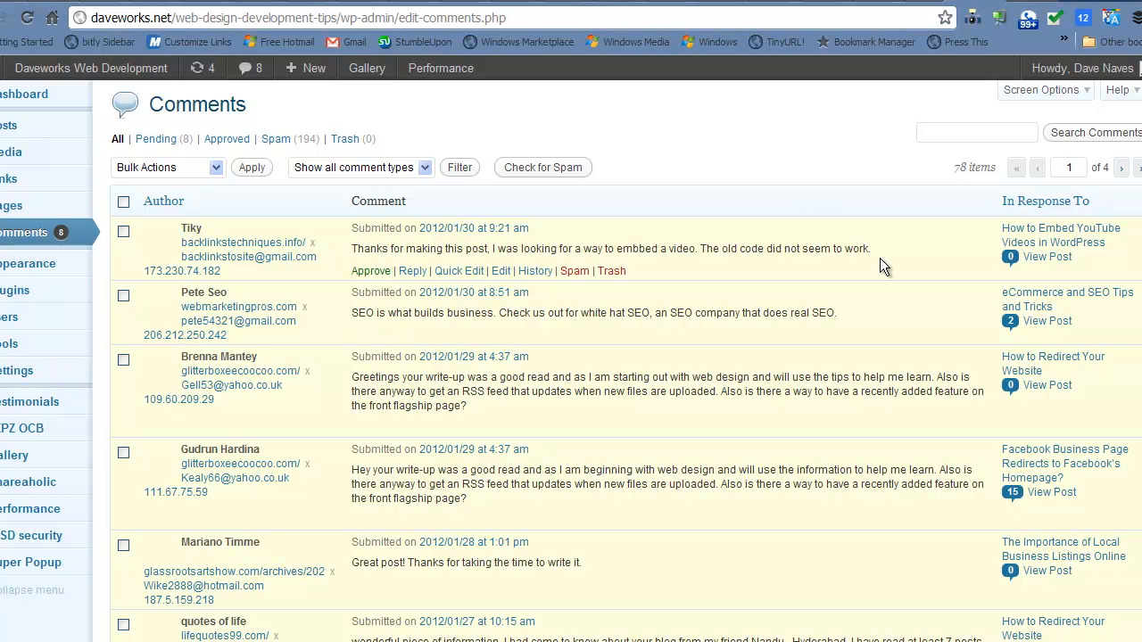
{"action": "mouse_move", "coordinate": [860, 325]}
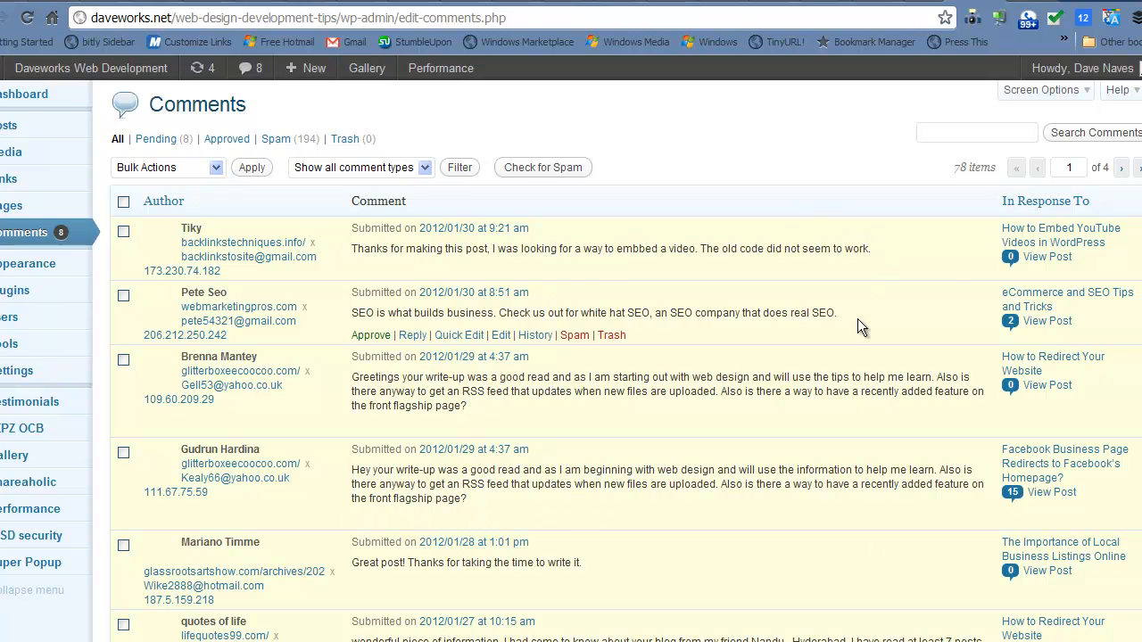
{"action": "mouse_move", "coordinate": [286, 263]}
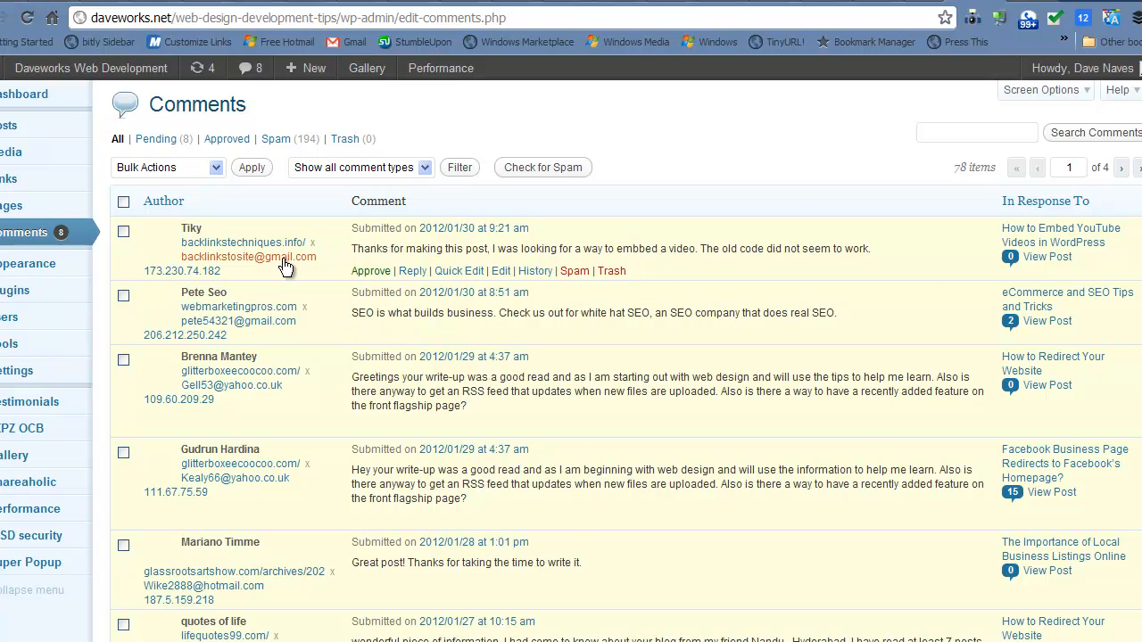
{"action": "mouse_move", "coordinate": [313, 247]}
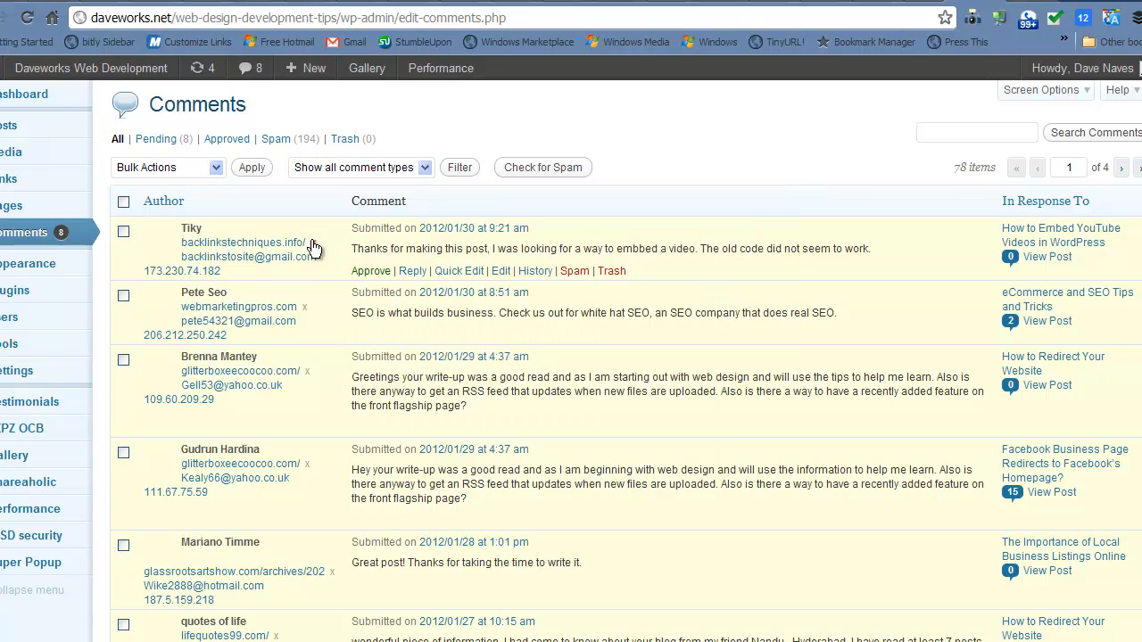
{"action": "mouse_move", "coordinate": [747, 134]}
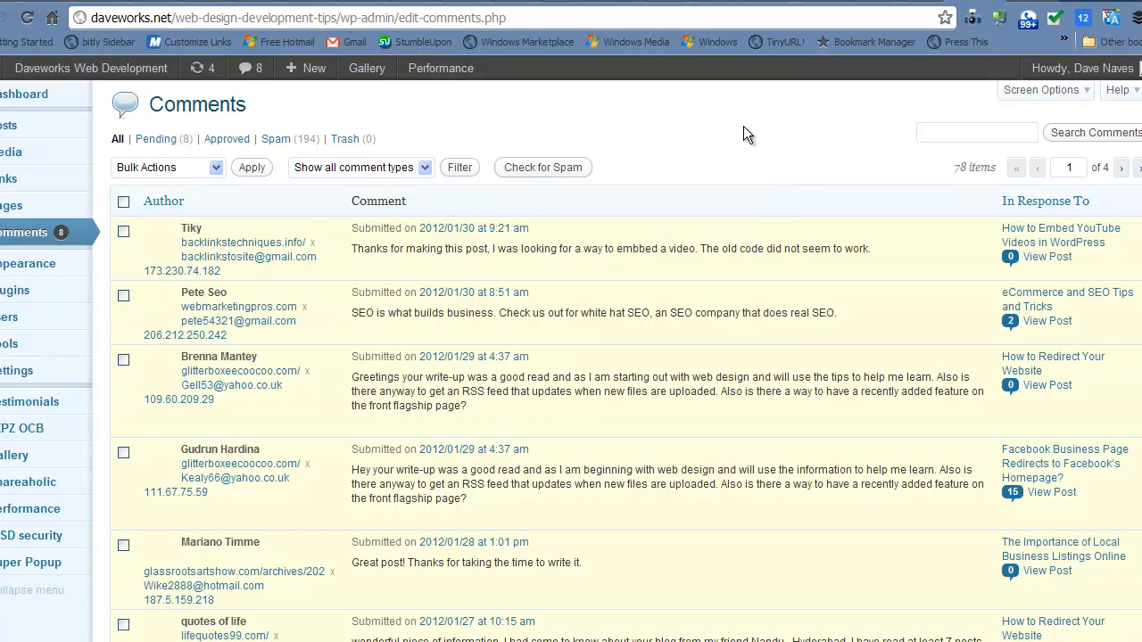
{"action": "mouse_move", "coordinate": [287, 262]}
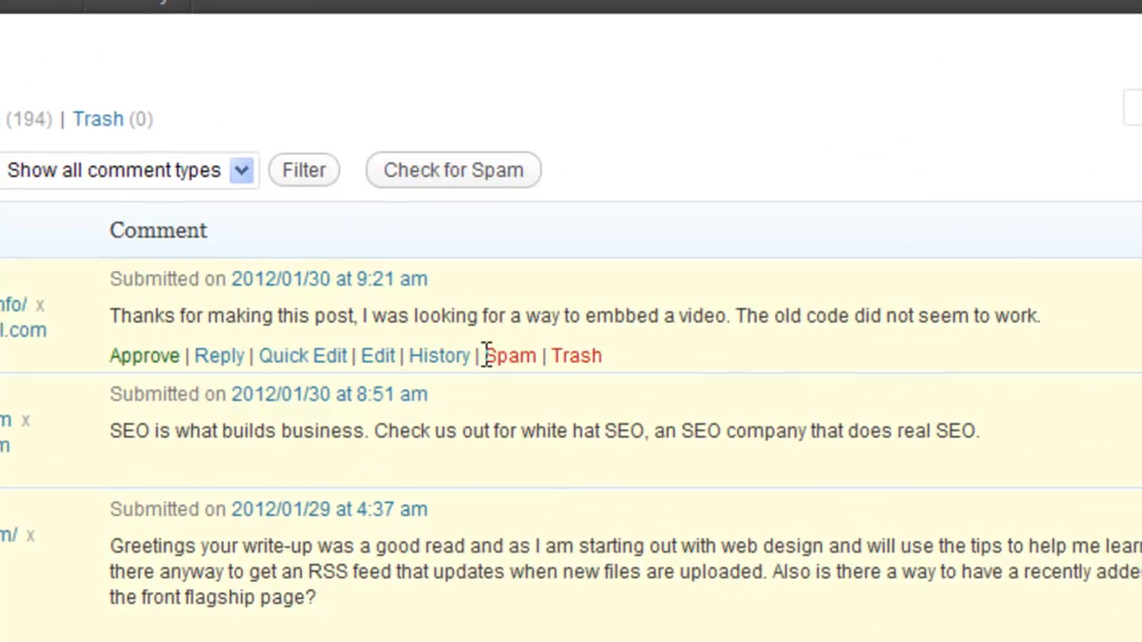
{"action": "left_click", "coordinate": [511, 356]}
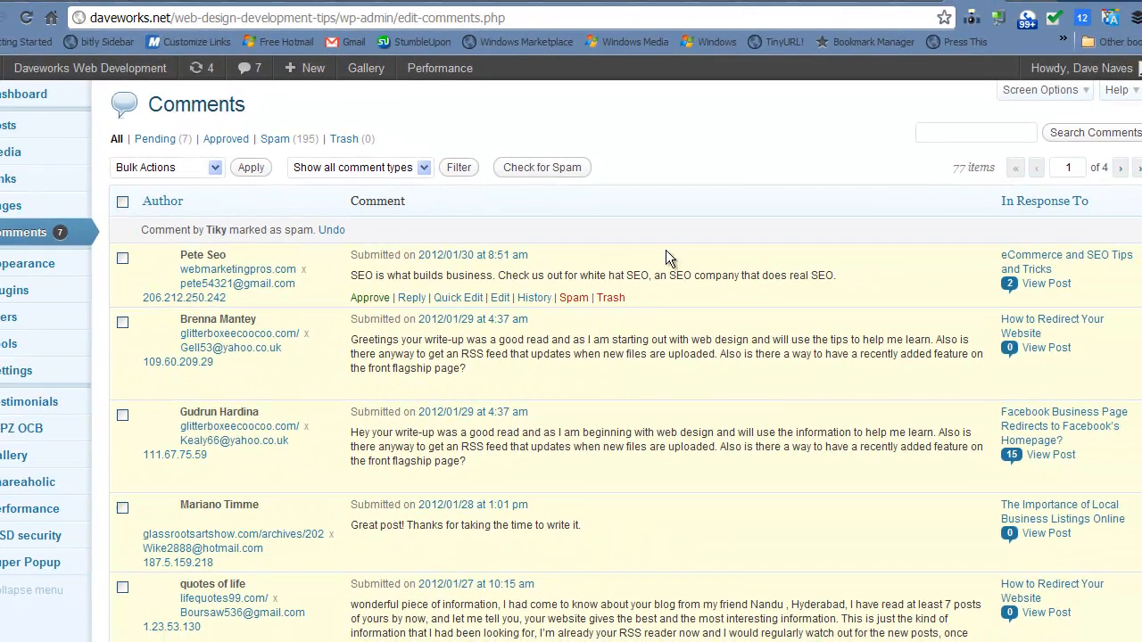
{"action": "mouse_move", "coordinate": [754, 167]}
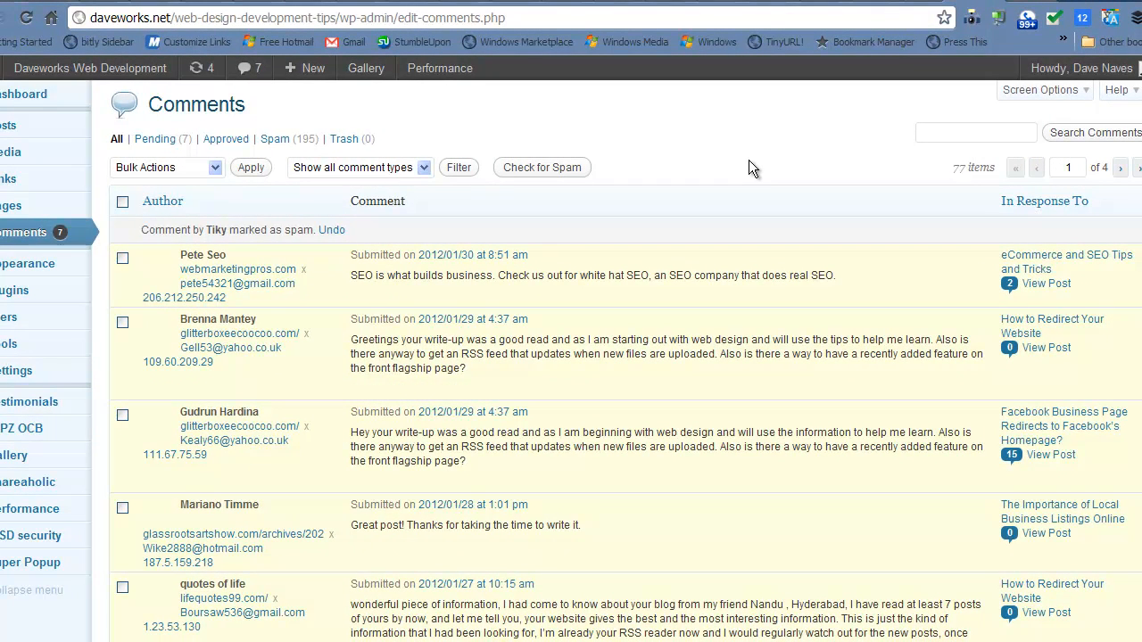